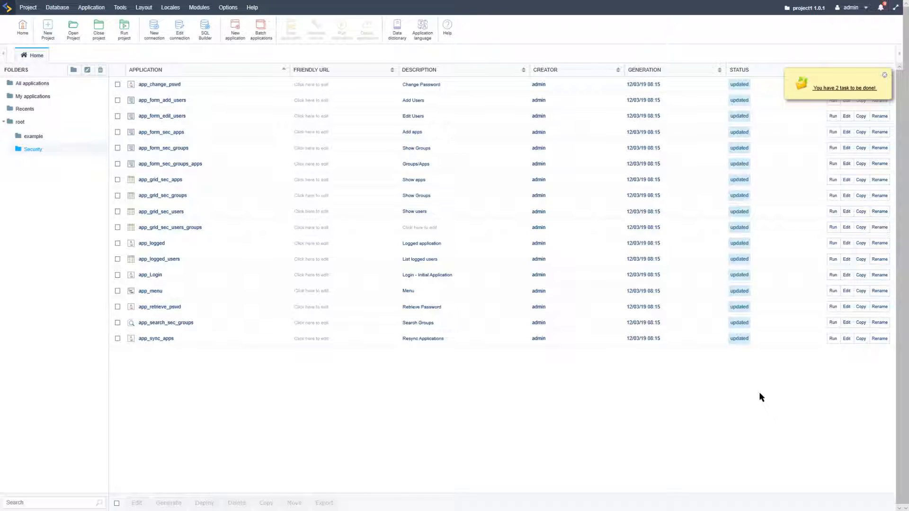
mouse_move(808, 378)
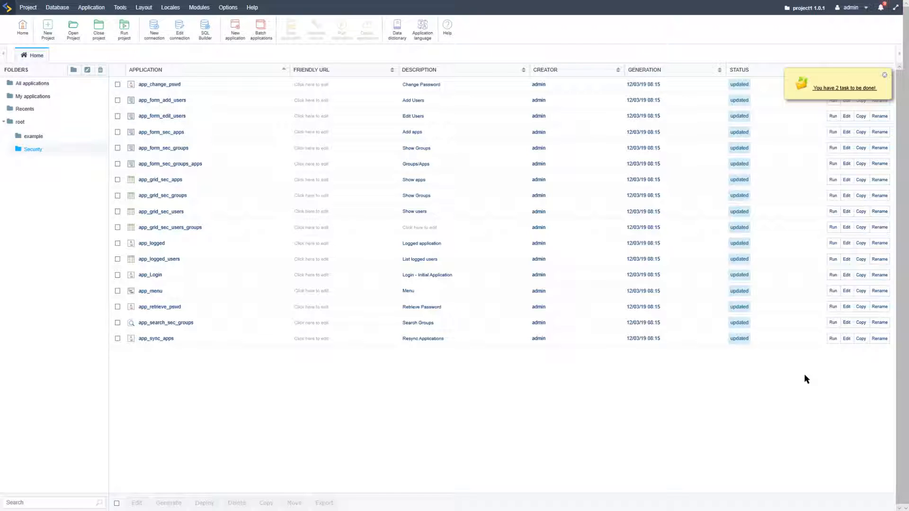
mouse_move(788, 402)
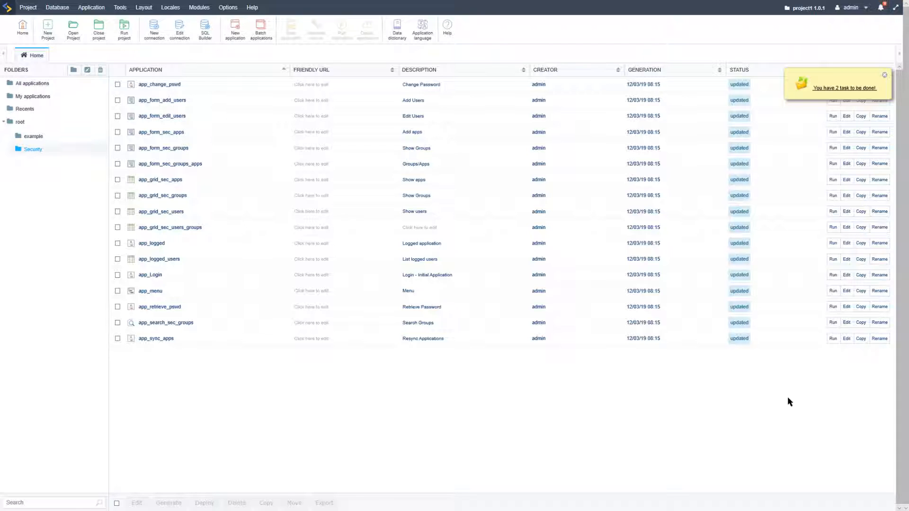
mouse_move(277, 136)
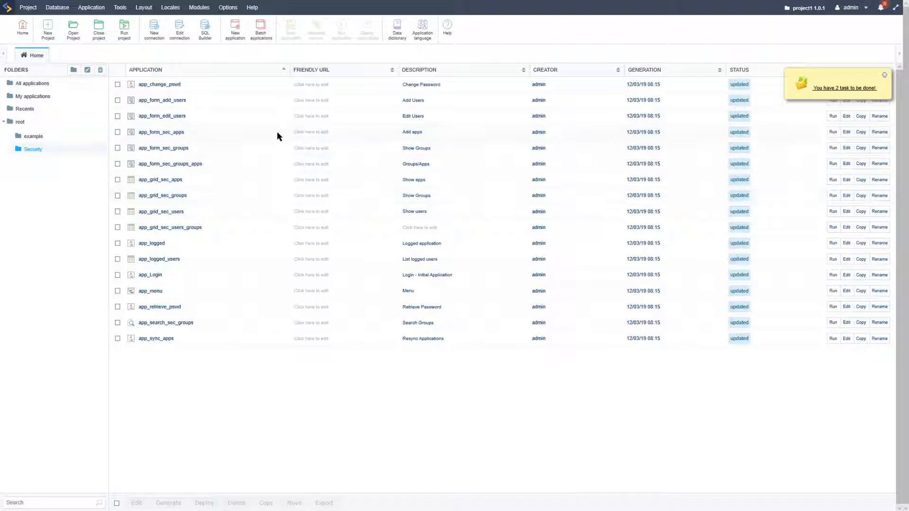
Start a new log scheme from the Modules > Log > Create / Edit Log module menu.
click(199, 7)
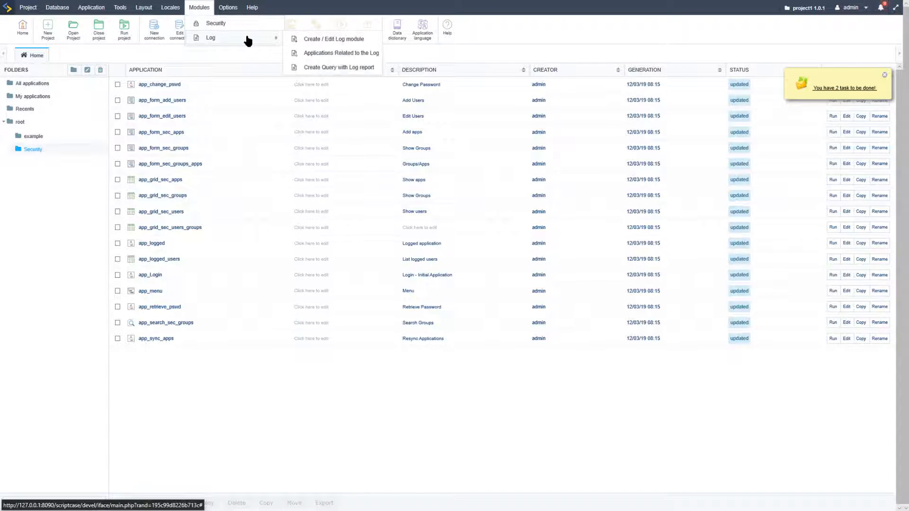
mouse_move(345, 41)
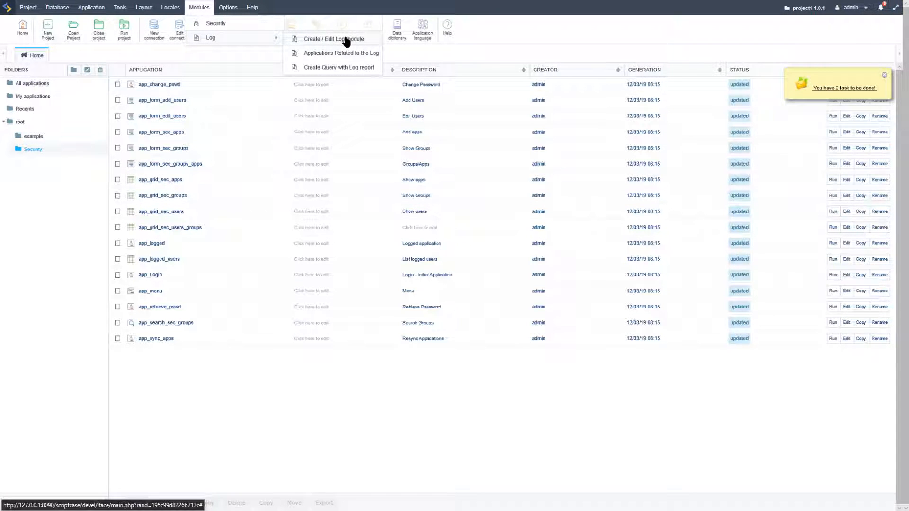
click(333, 38)
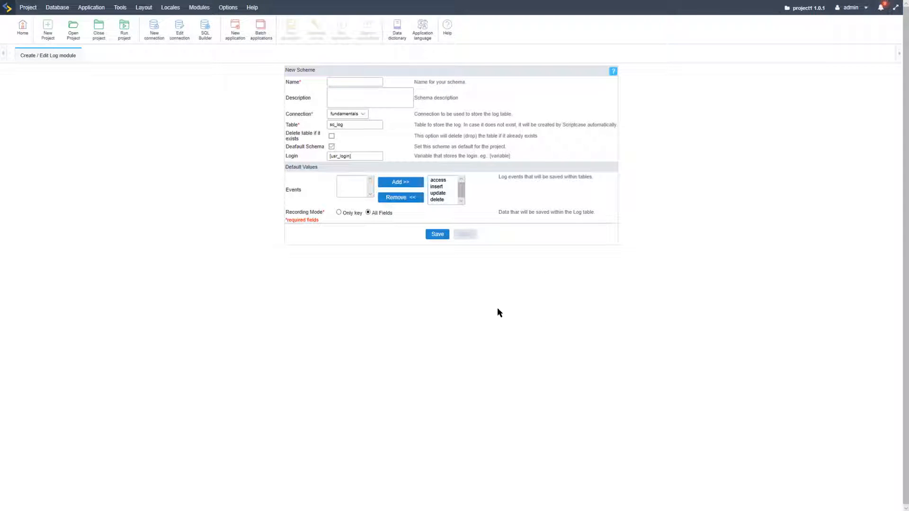
mouse_move(485, 310)
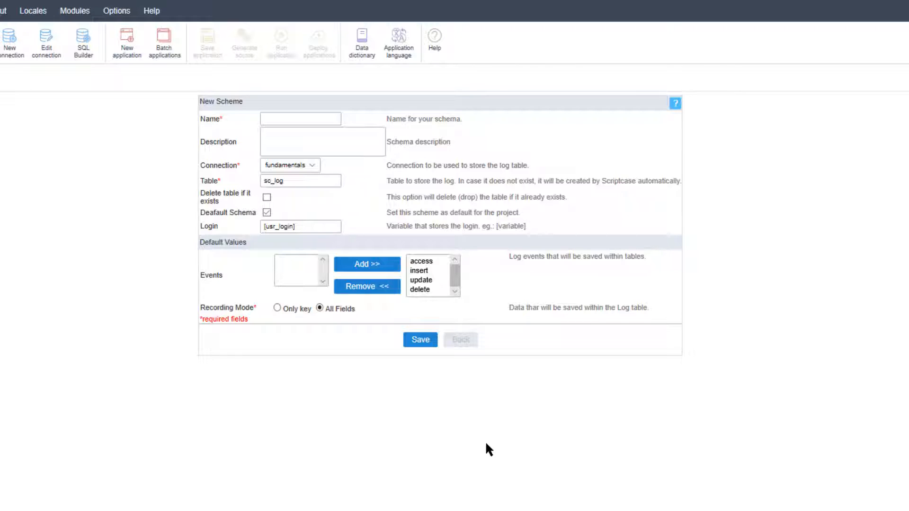
mouse_move(437, 405)
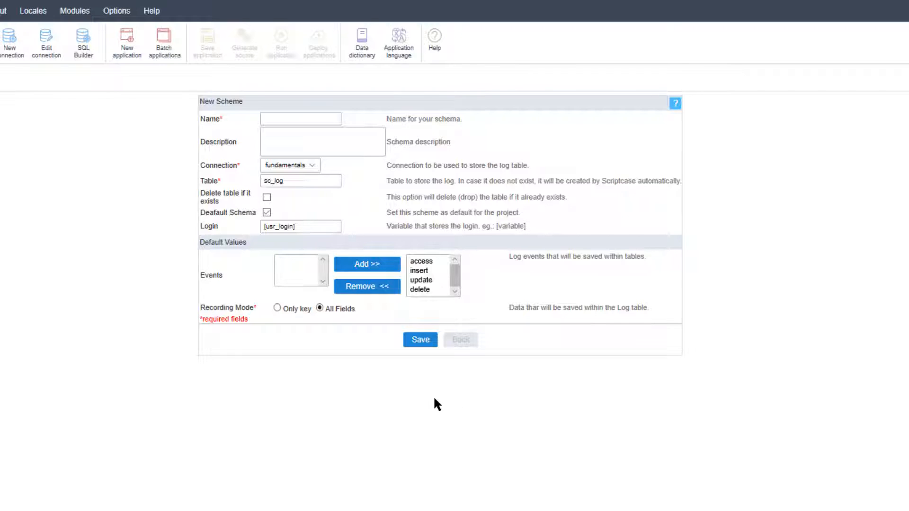
mouse_move(488, 206)
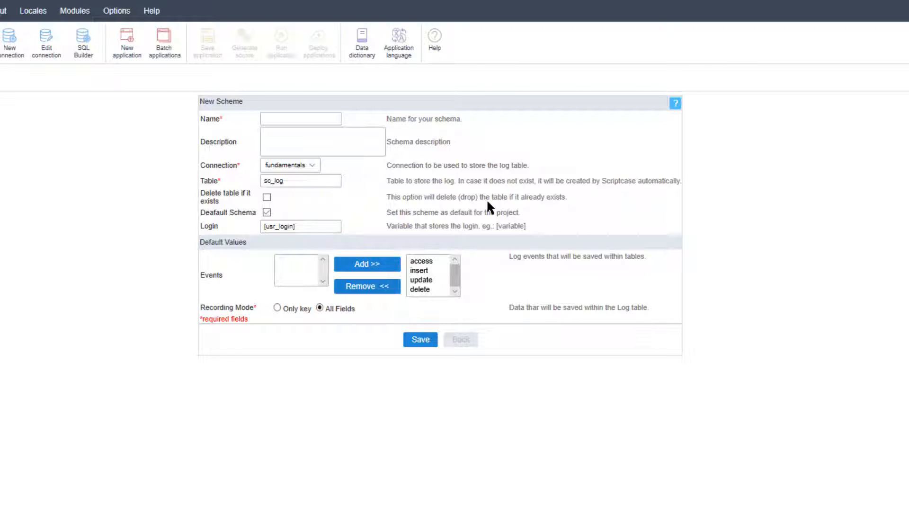
mouse_move(566, 410)
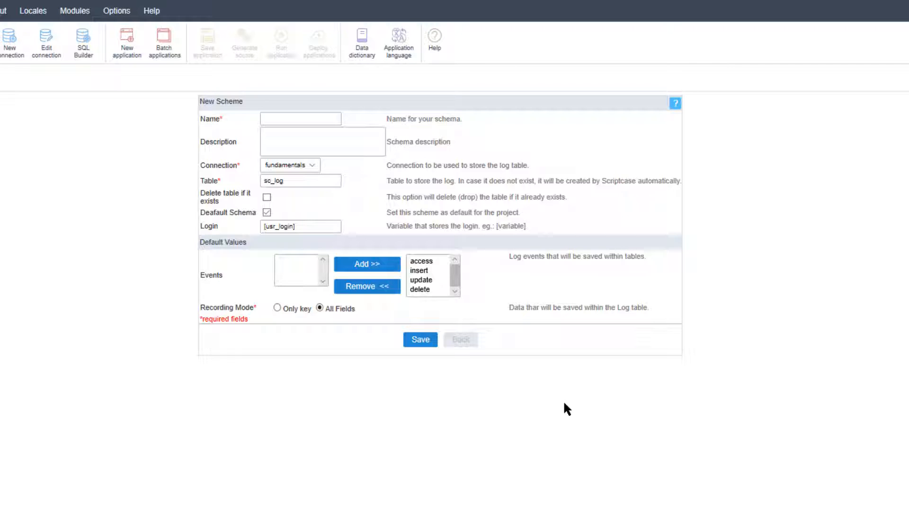
mouse_move(316, 254)
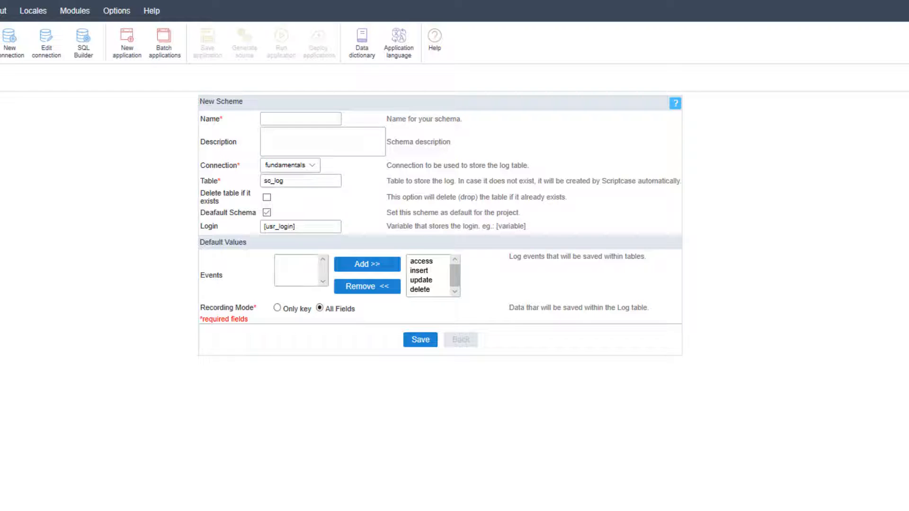
Name the scheme 'sample_log' and enable 'Delete table if it exists'.
click(300, 118)
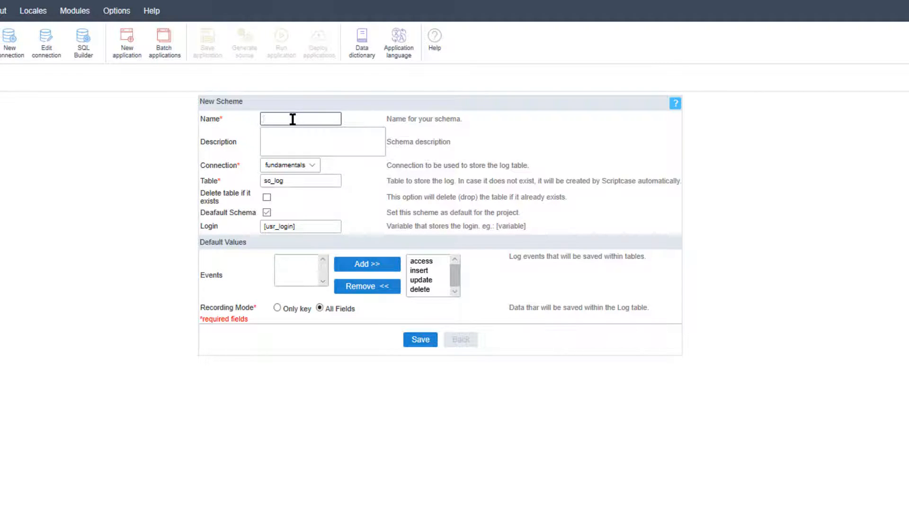
text(sample_log)
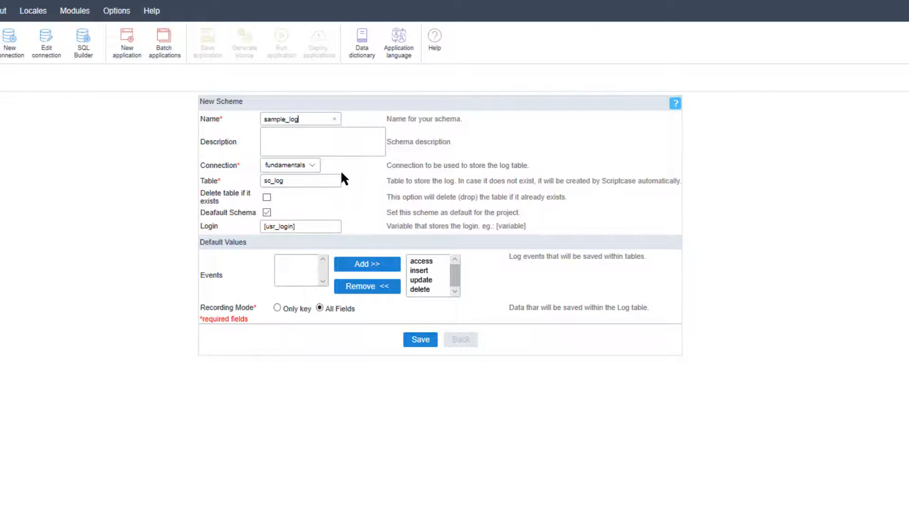
mouse_move(341, 168)
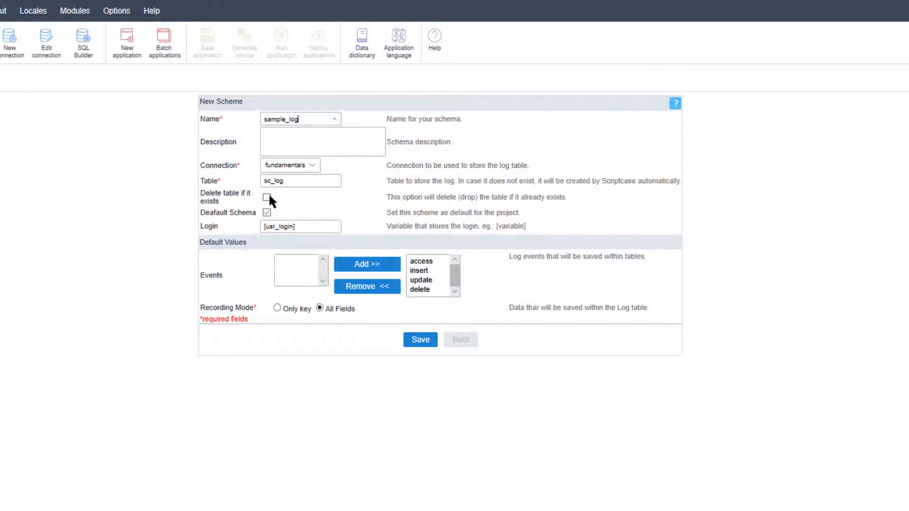
click(267, 197)
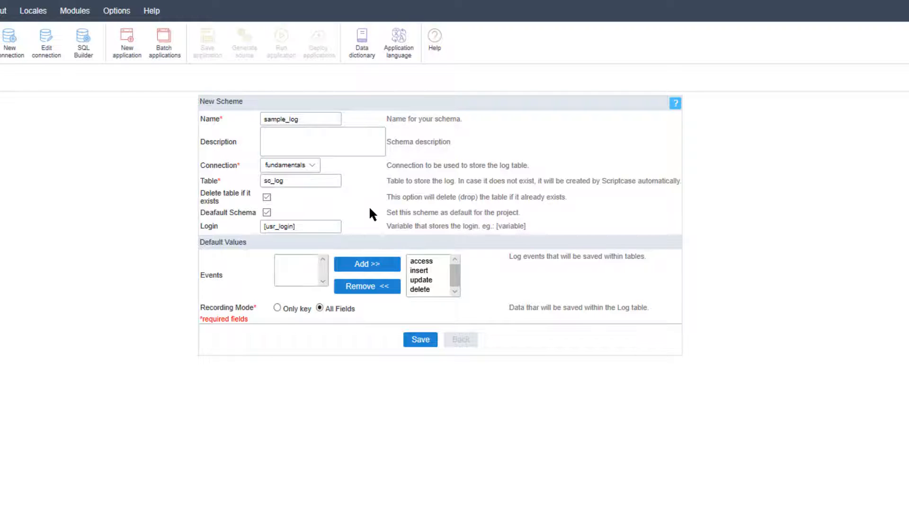
mouse_move(442, 404)
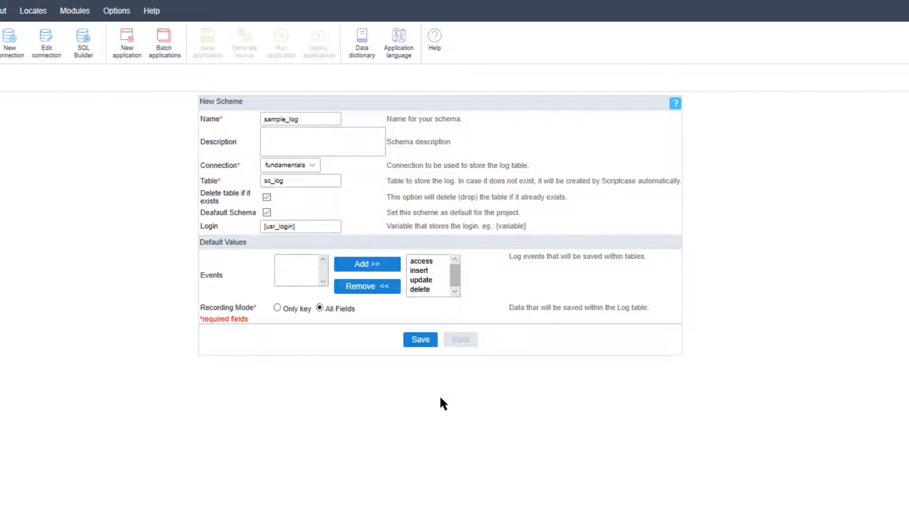
scroll(down, 3)
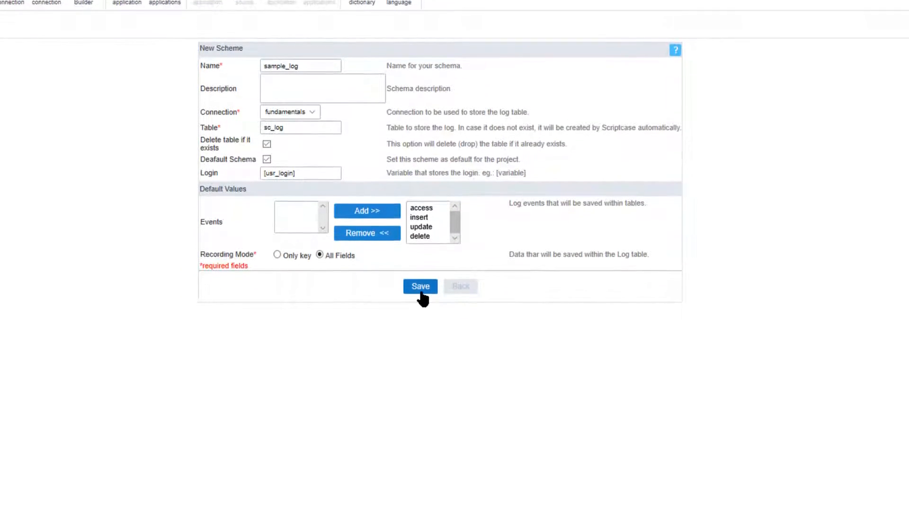
Save the sample_log scheme, review the sc_log CREATE TABLE SQL, and confirm.
click(420, 287)
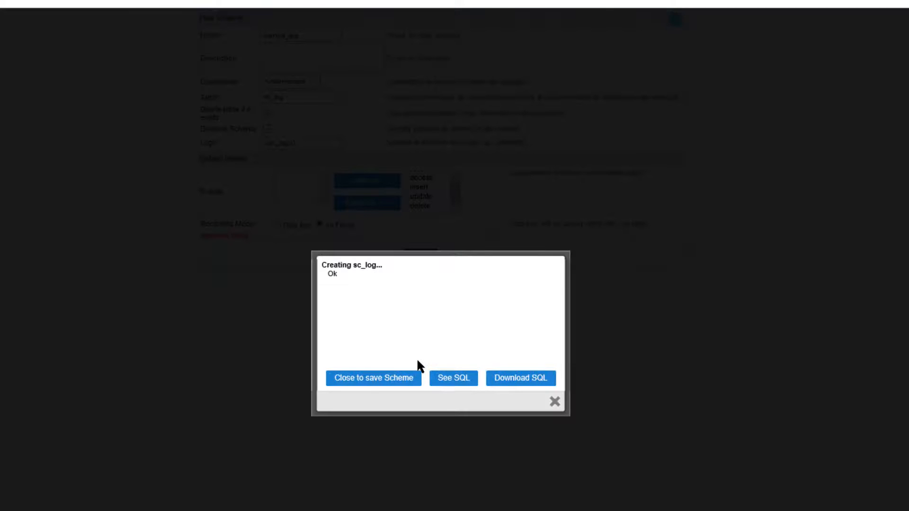
mouse_move(349, 282)
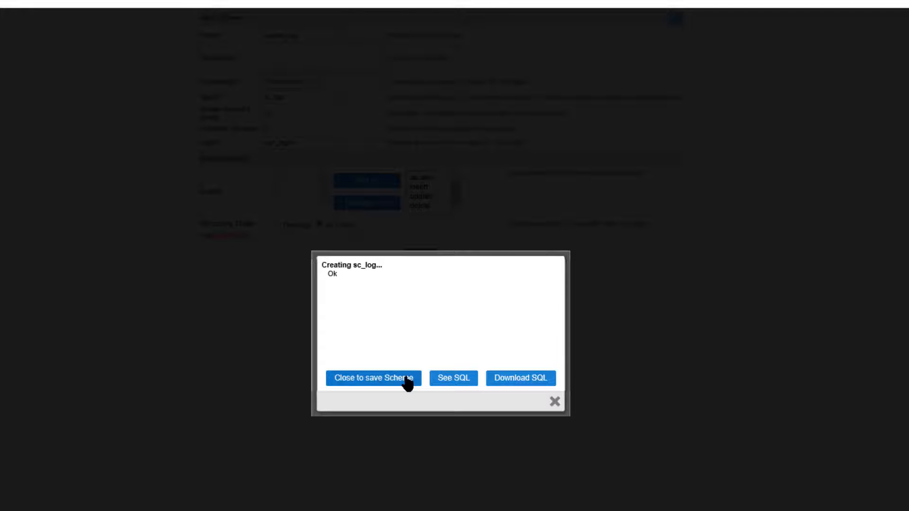
mouse_move(454, 388)
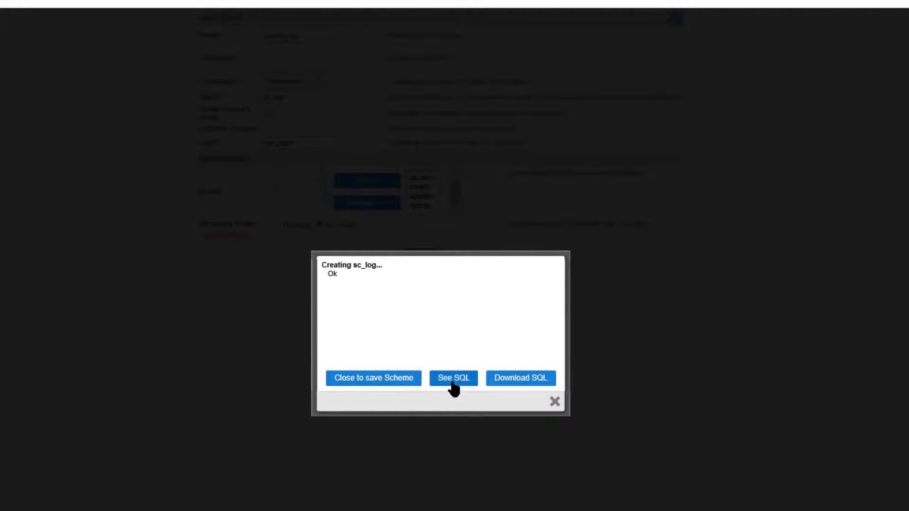
click(453, 378)
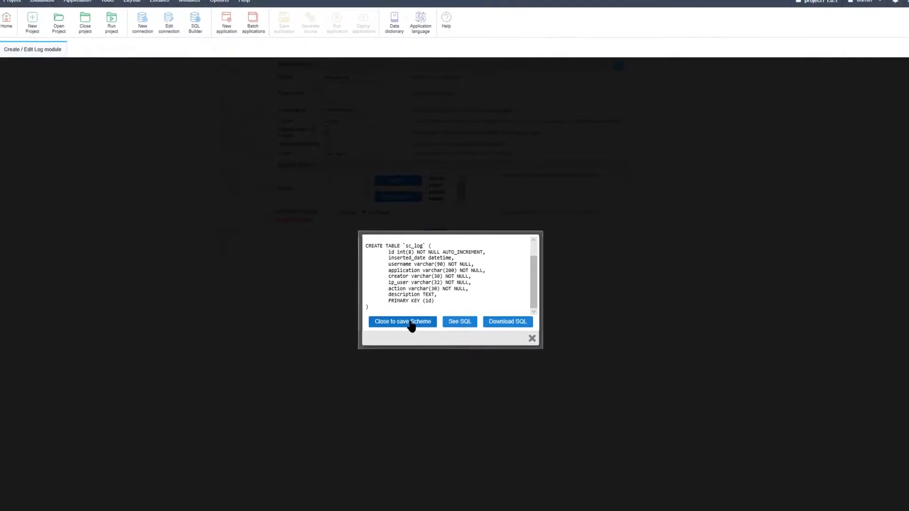
click(402, 322)
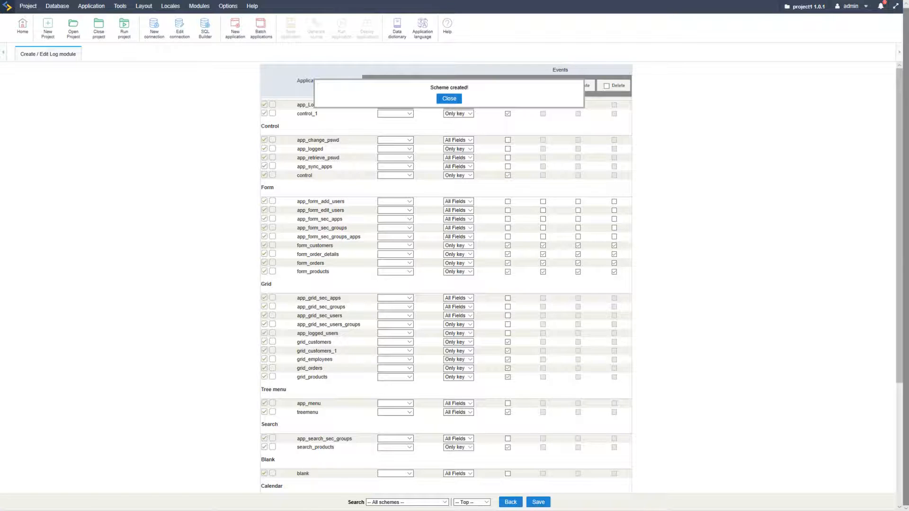
click(448, 98)
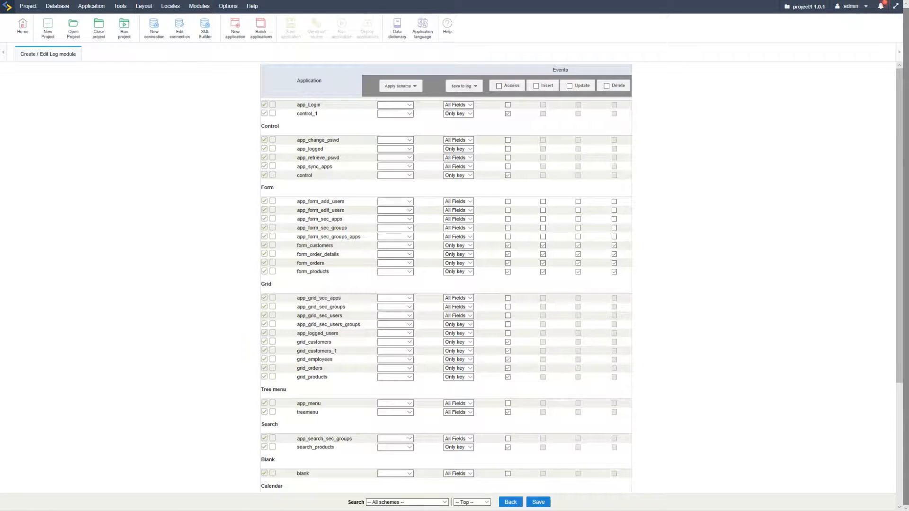
mouse_move(814, 305)
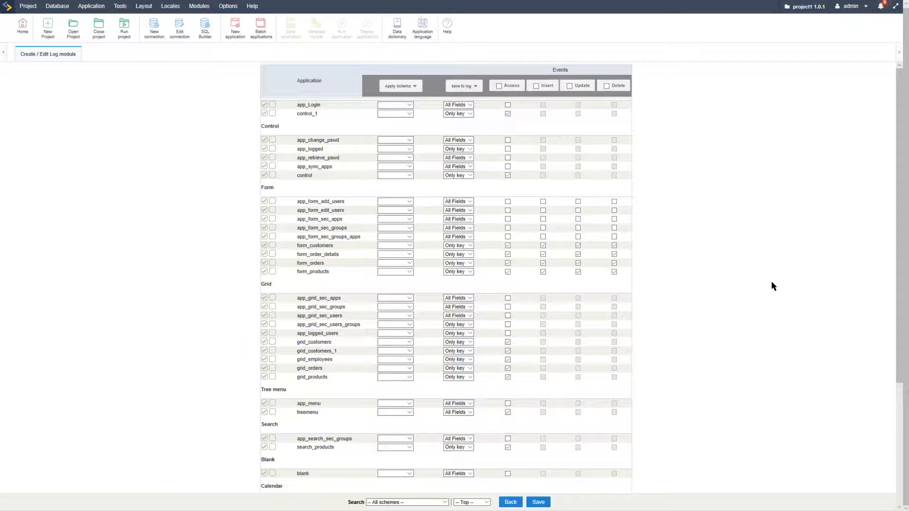
mouse_move(769, 282)
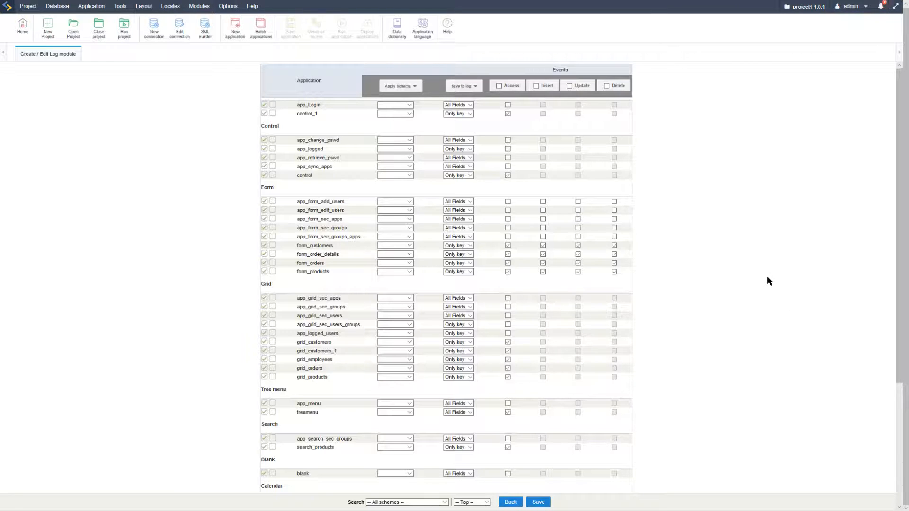
mouse_move(762, 273)
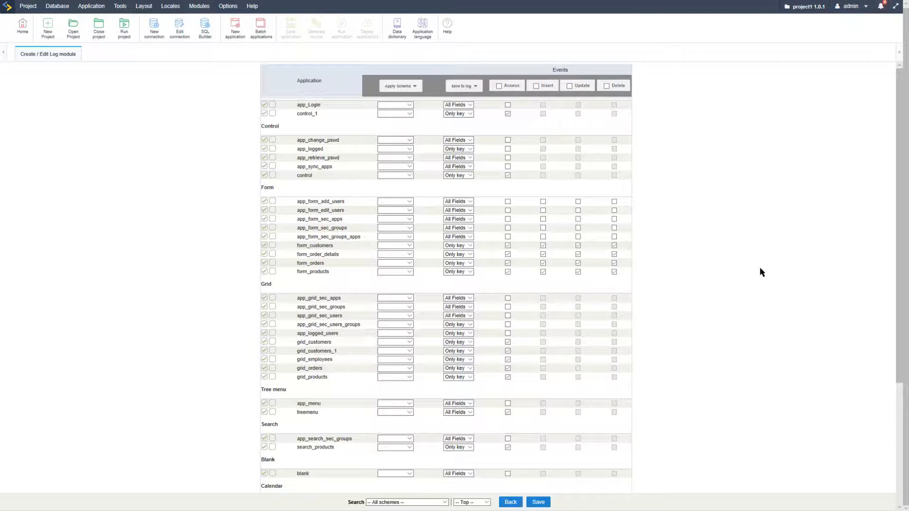
scroll(down, 3)
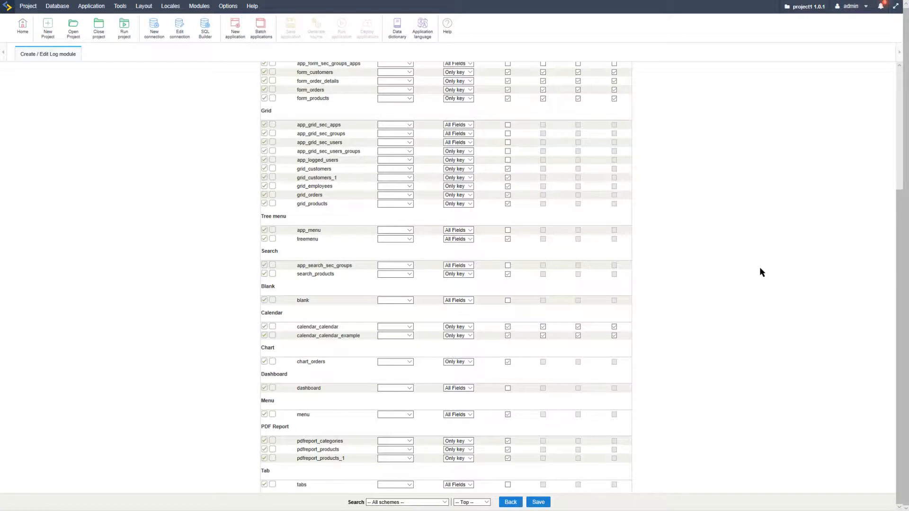
scroll(up, 3)
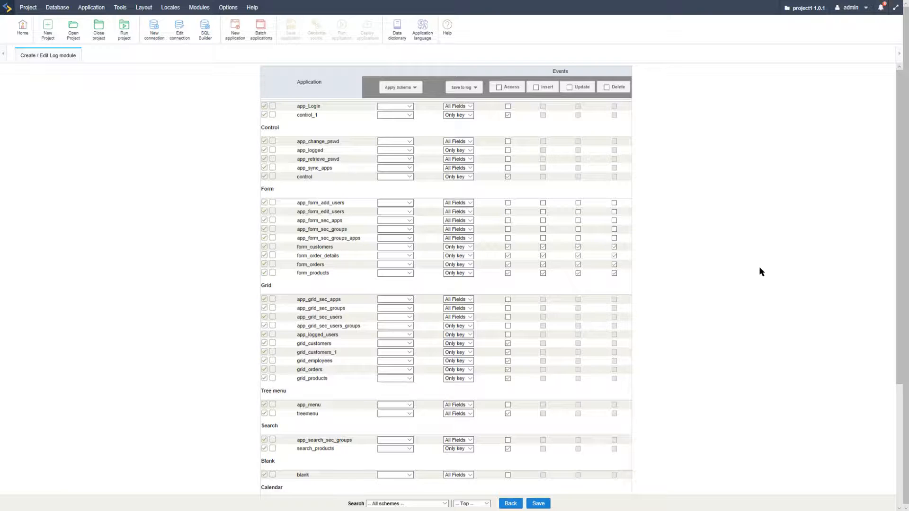
mouse_move(740, 269)
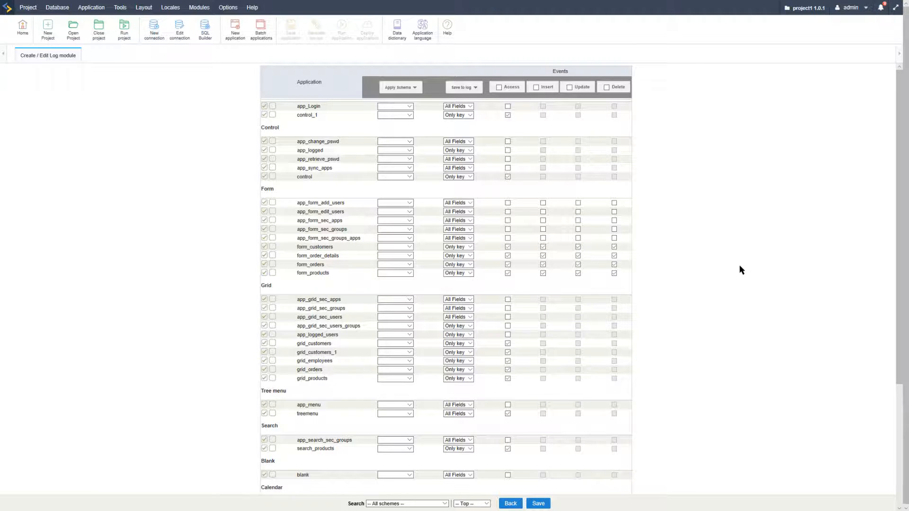
mouse_move(734, 278)
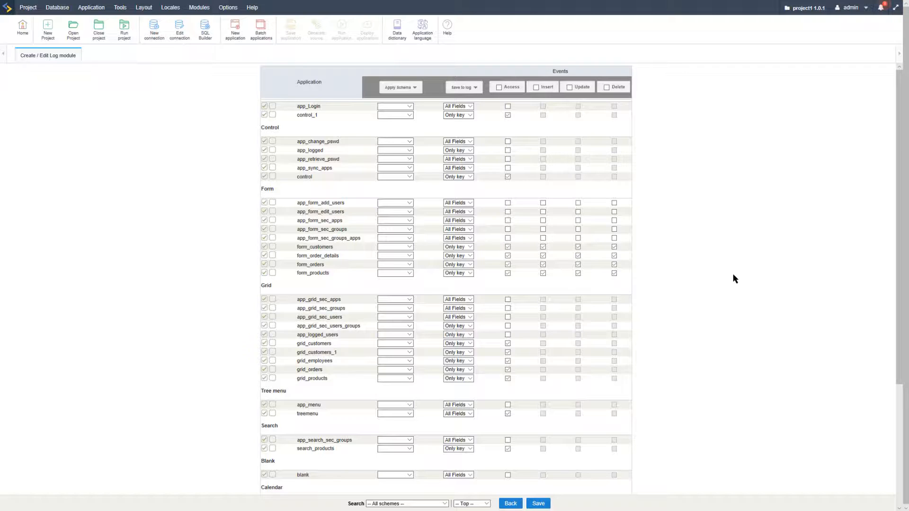
Apply the sample_log scheme to all applications and save the assignments.
click(399, 87)
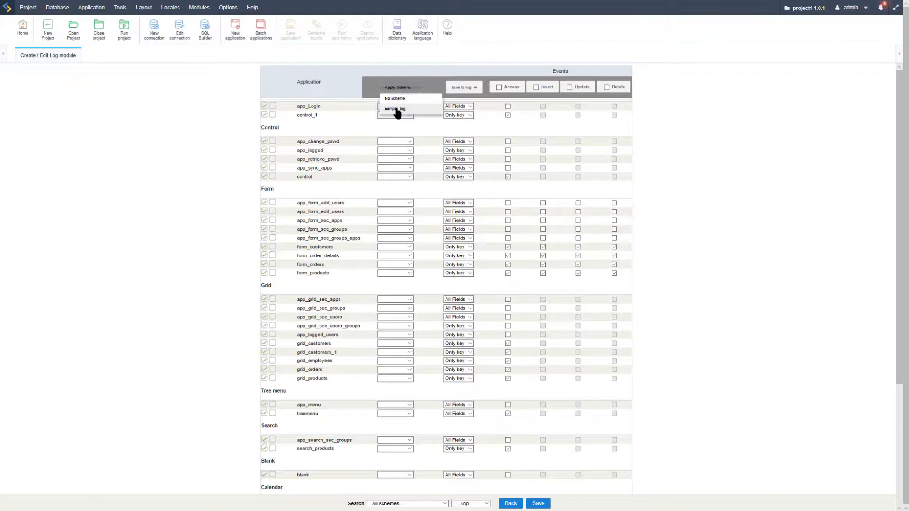
click(395, 109)
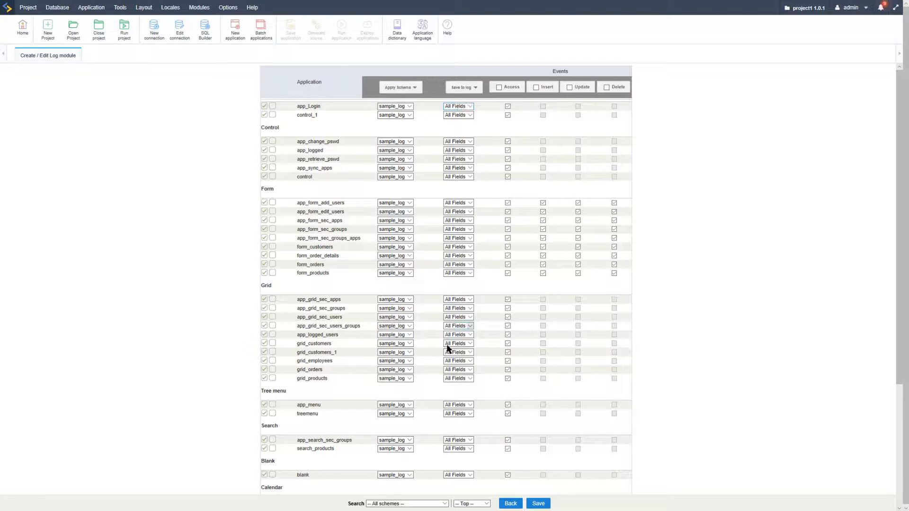
scroll(down, 3)
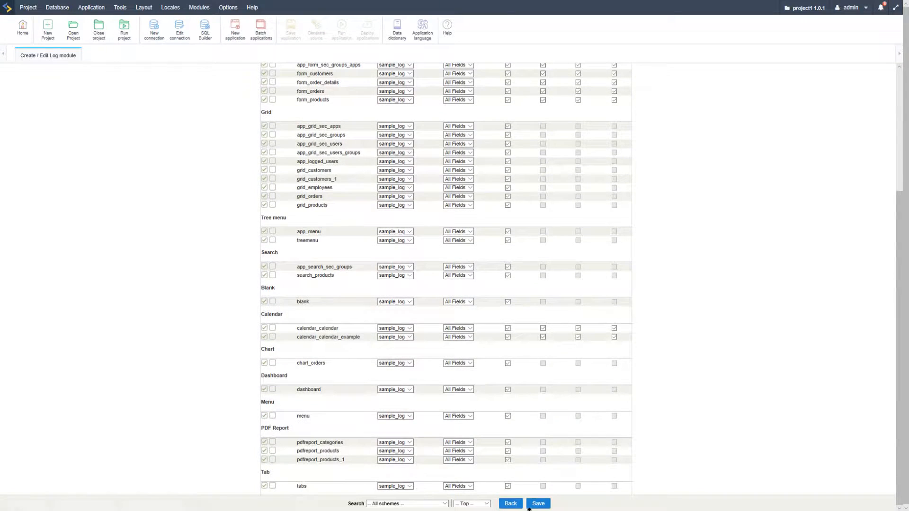
click(537, 504)
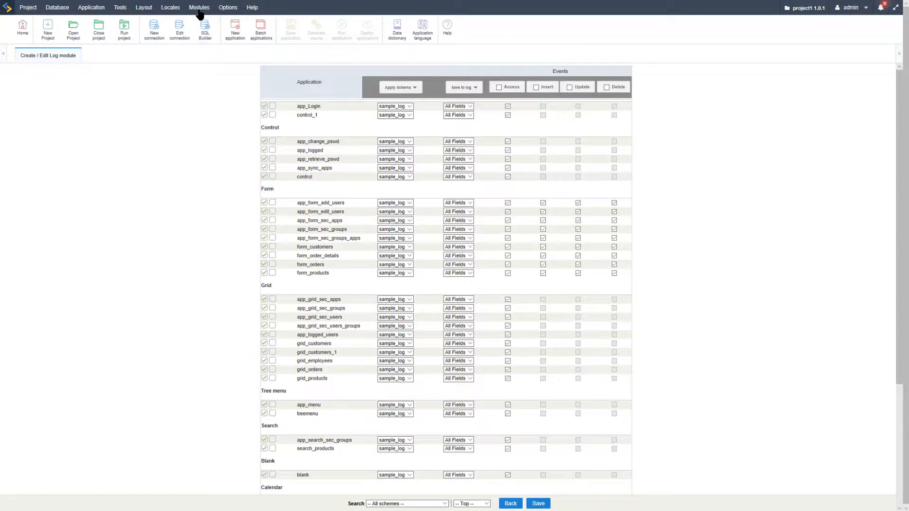
Go to Applications Related to the Log, then reopen the Modules > Log submenu.
click(199, 7)
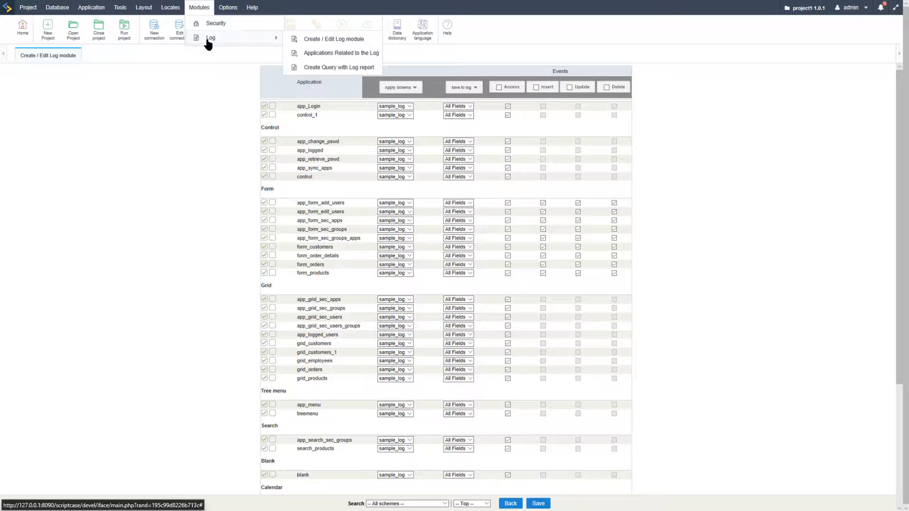
mouse_move(346, 54)
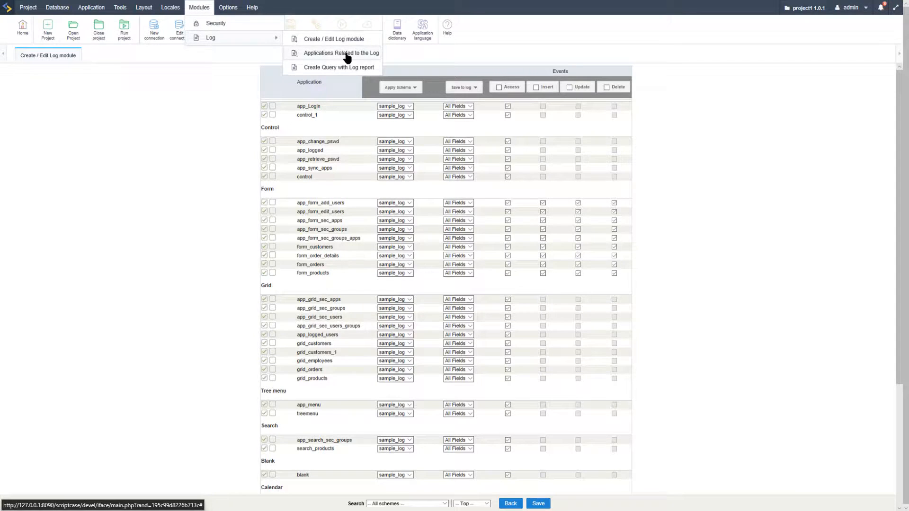
mouse_move(313, 57)
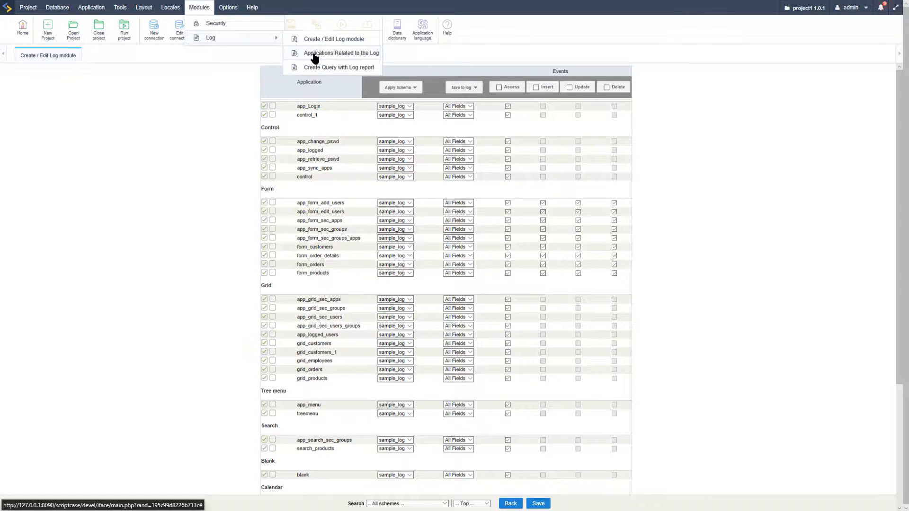
click(341, 52)
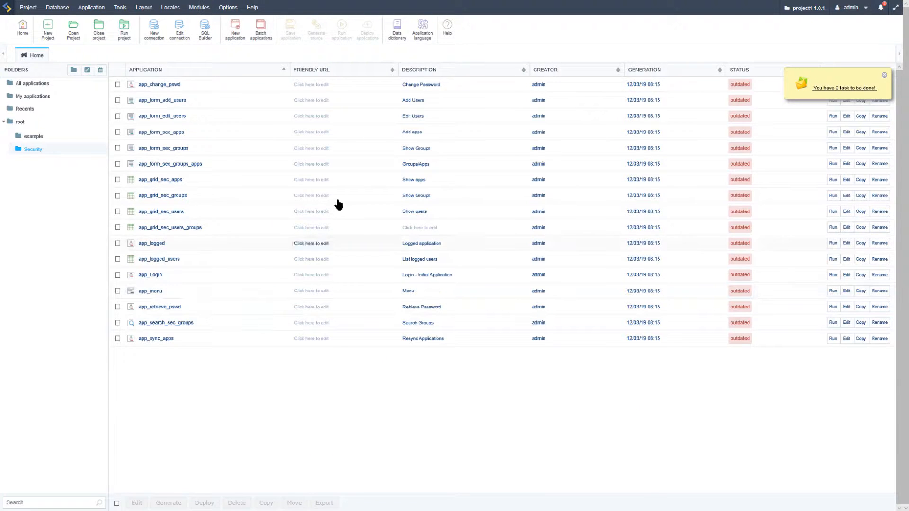
click(199, 7)
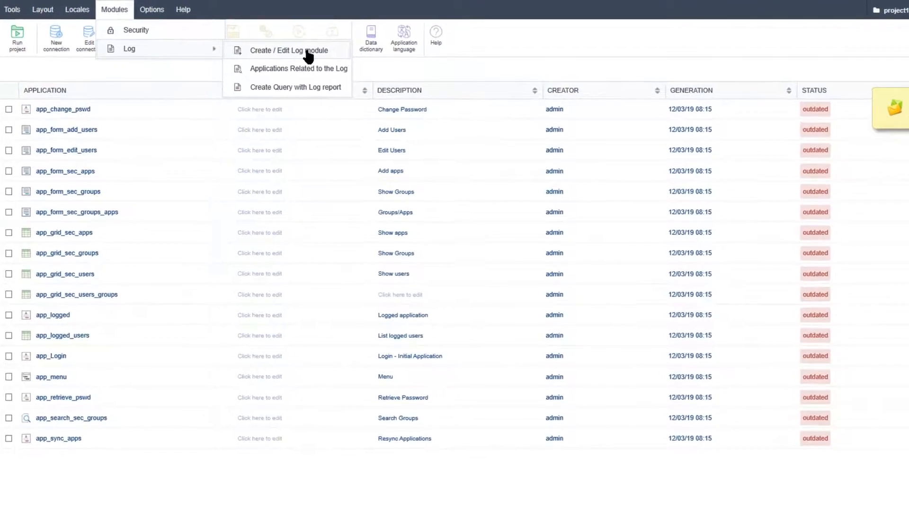
Show the Schemes list from Create / Edit Log module, with sample_log as default.
click(289, 50)
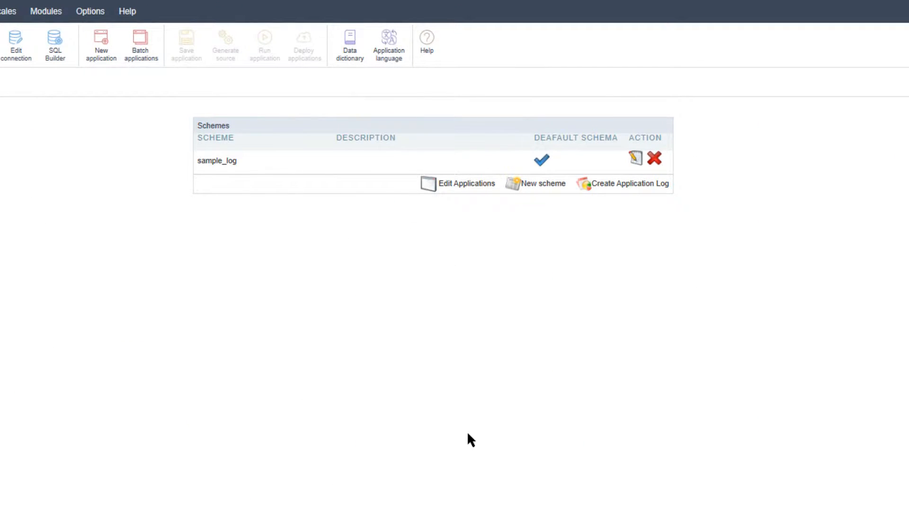
mouse_move(215, 162)
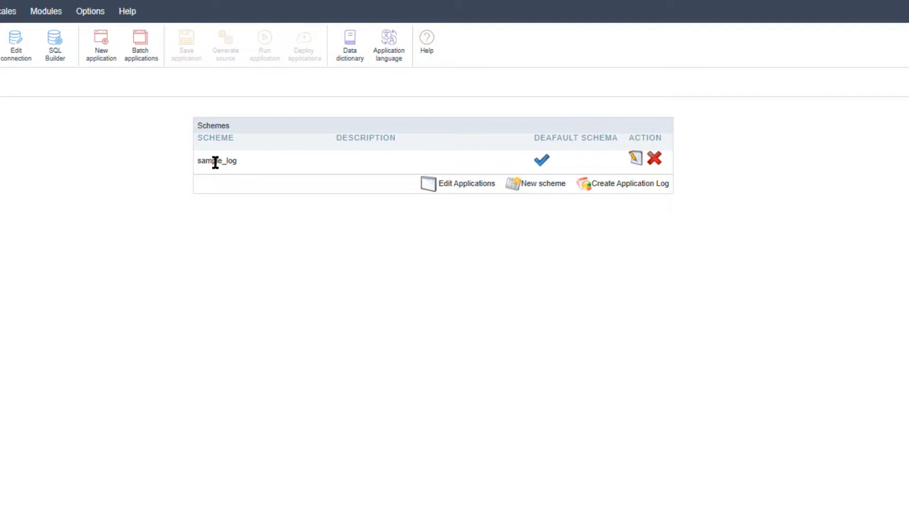
mouse_move(467, 188)
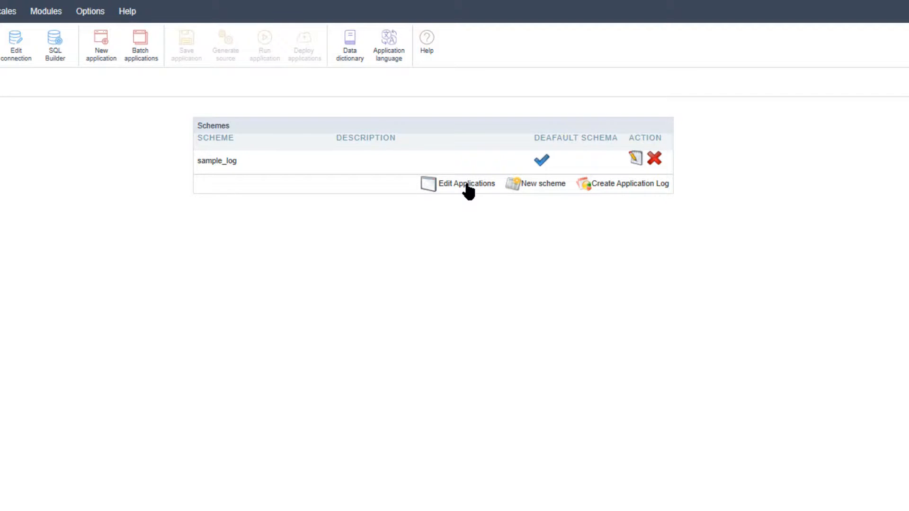
mouse_move(550, 196)
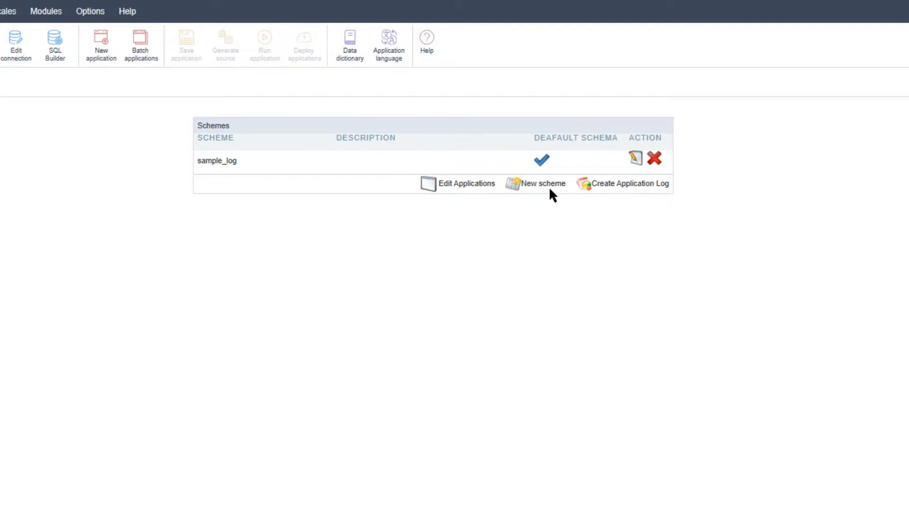
mouse_move(646, 184)
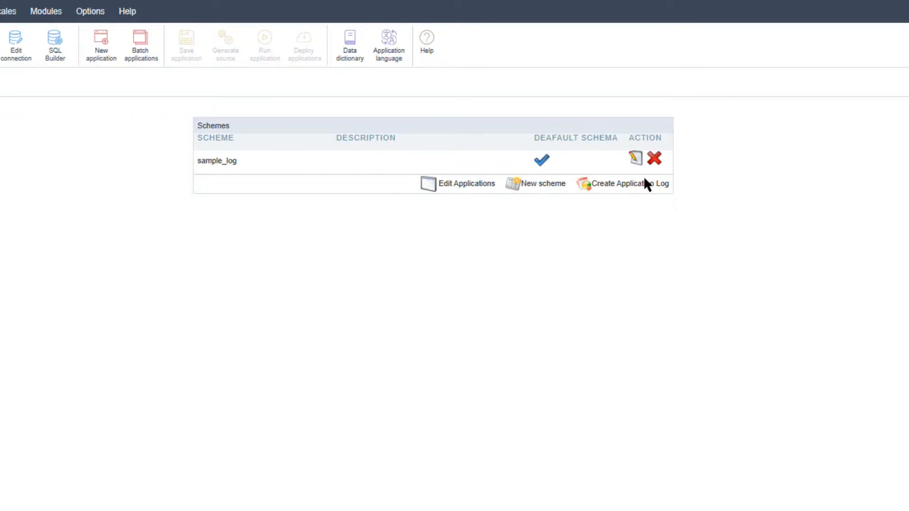
mouse_move(640, 188)
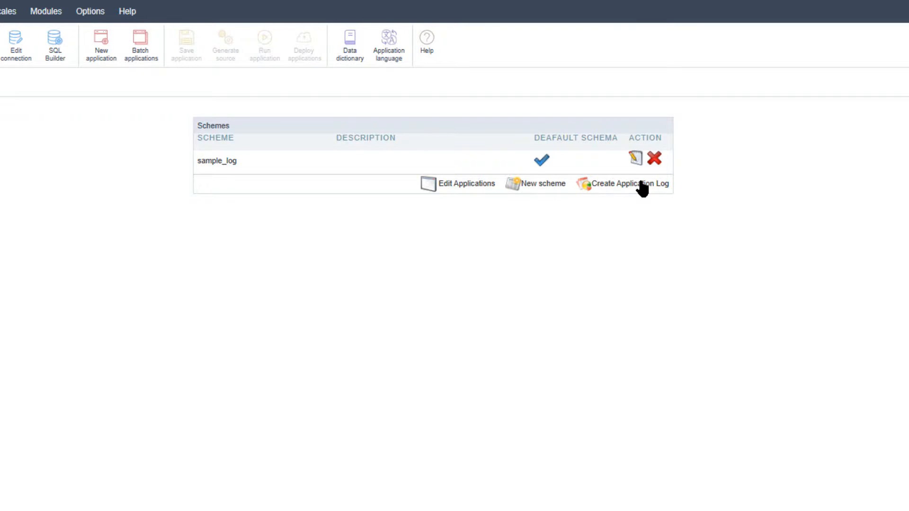
Open Create Application Log and check scheme sample_log and name app_grid_log.
click(628, 184)
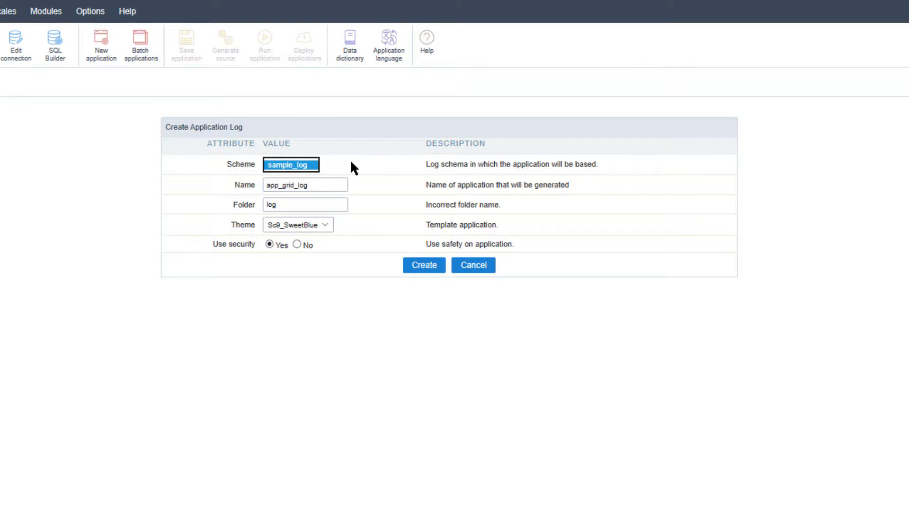
click(304, 184)
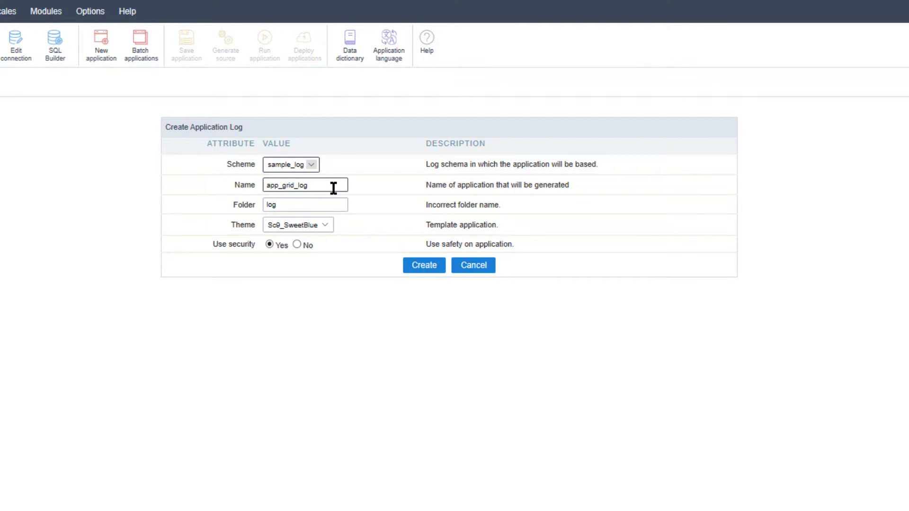
click(305, 204)
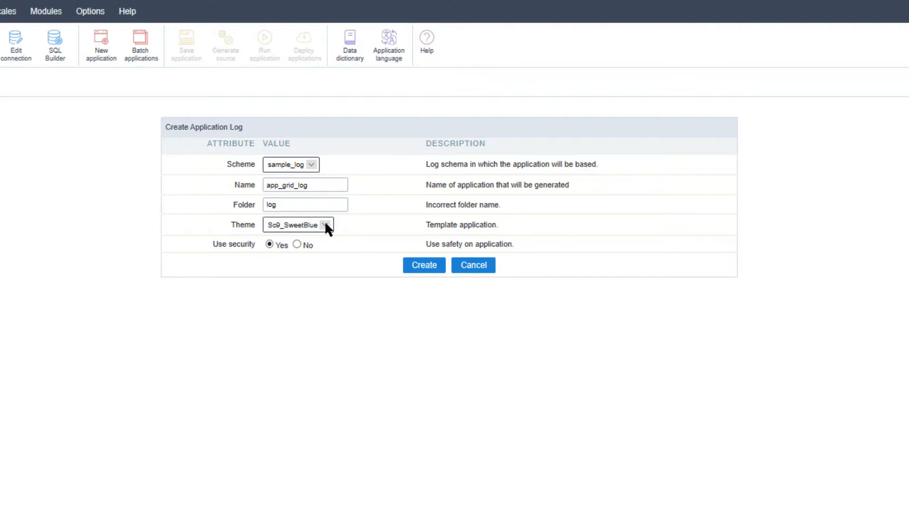
mouse_move(325, 265)
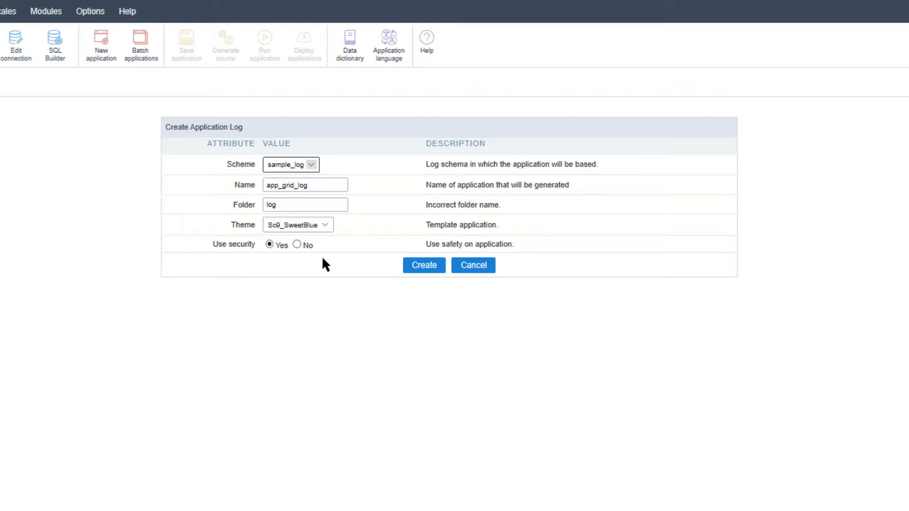
mouse_move(305, 263)
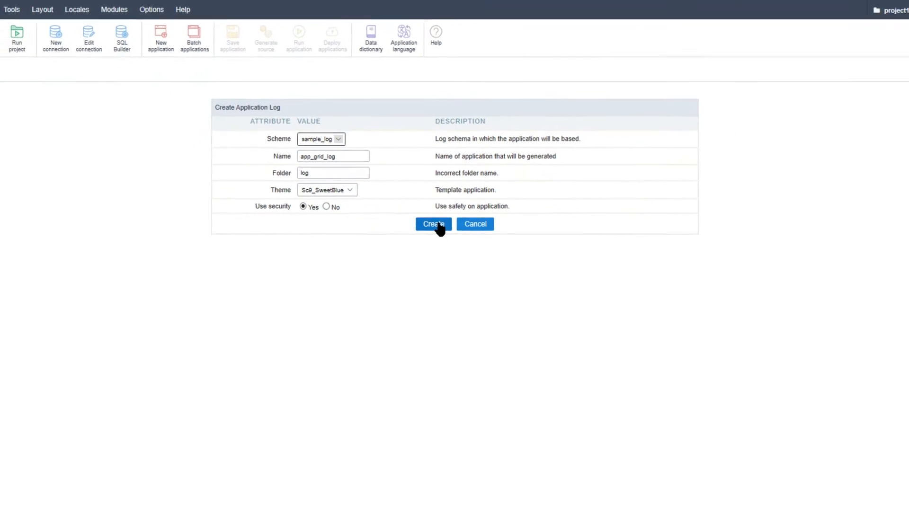
Create the app_grid_log application in the log folder.
click(433, 226)
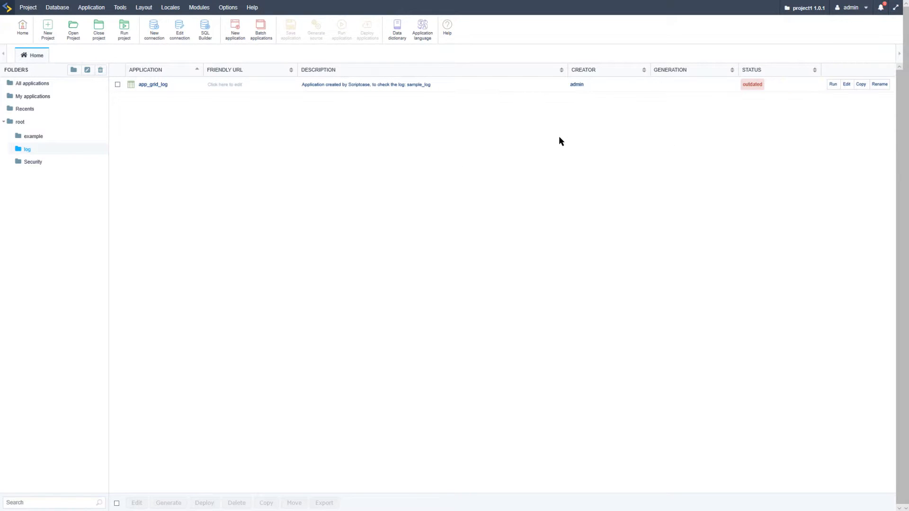
mouse_move(470, 197)
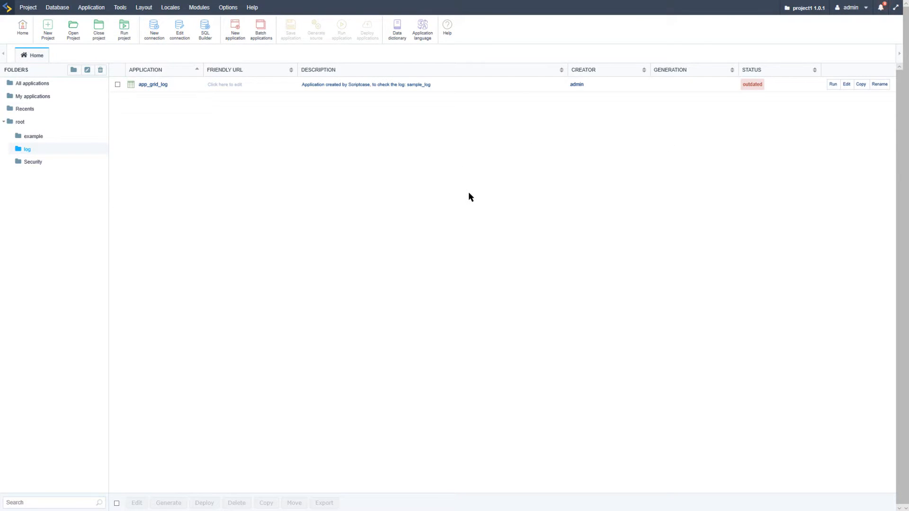